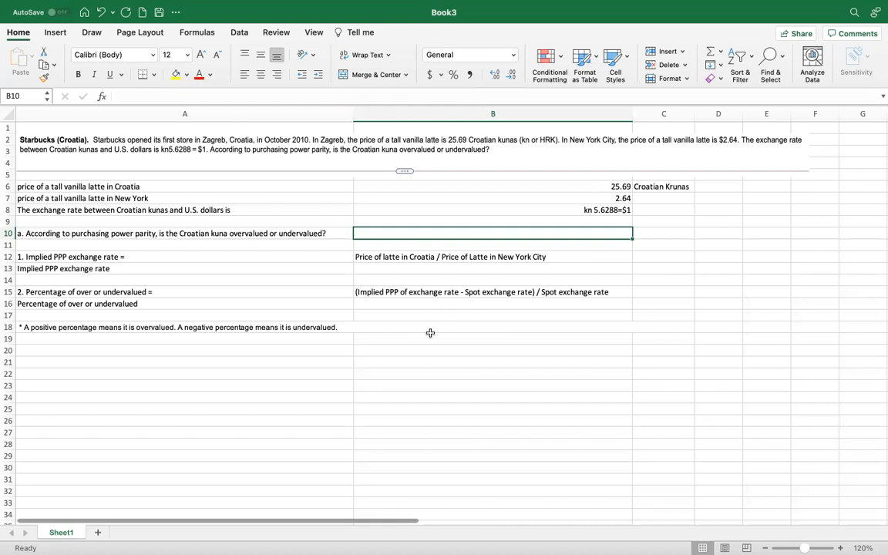
mouse_move(302, 213)
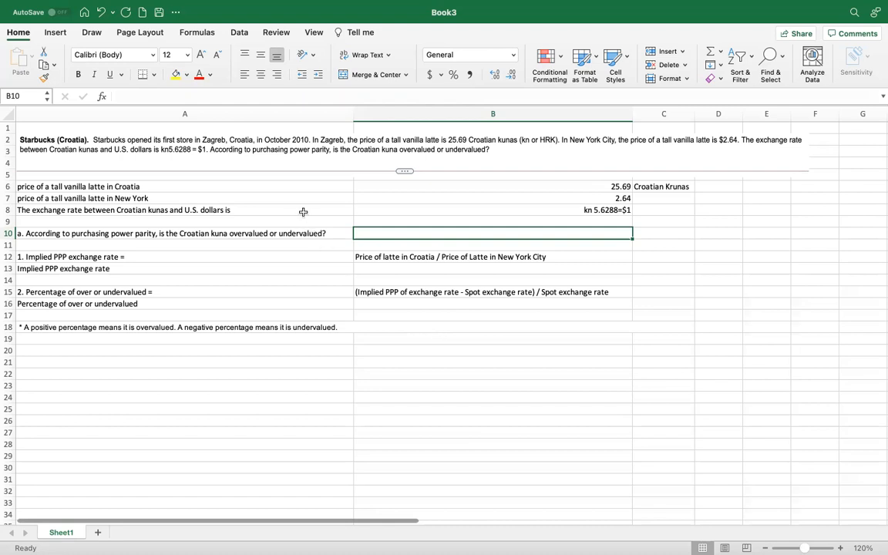
mouse_move(515, 195)
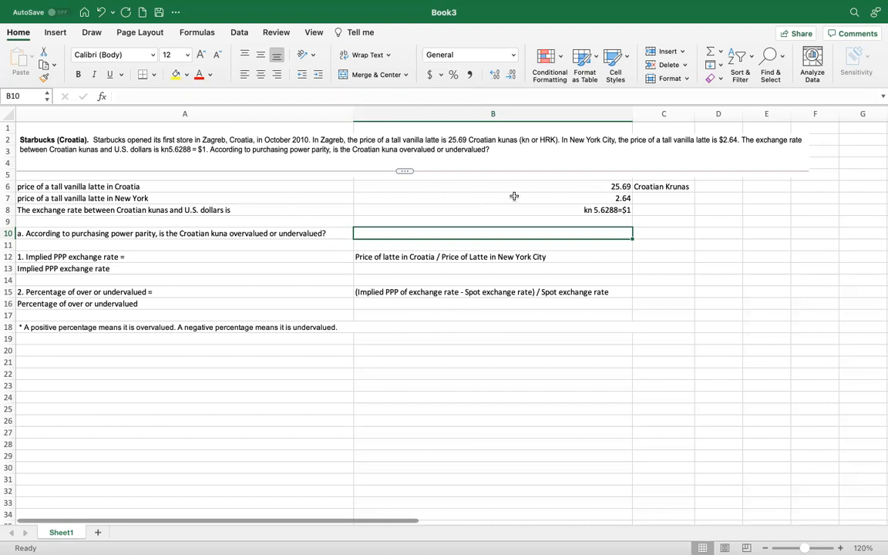
mouse_move(521, 191)
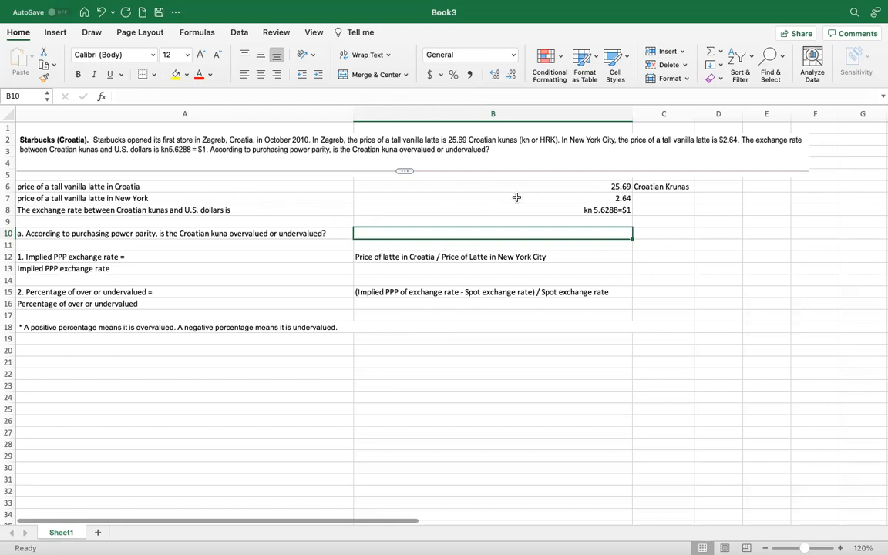
mouse_move(250, 222)
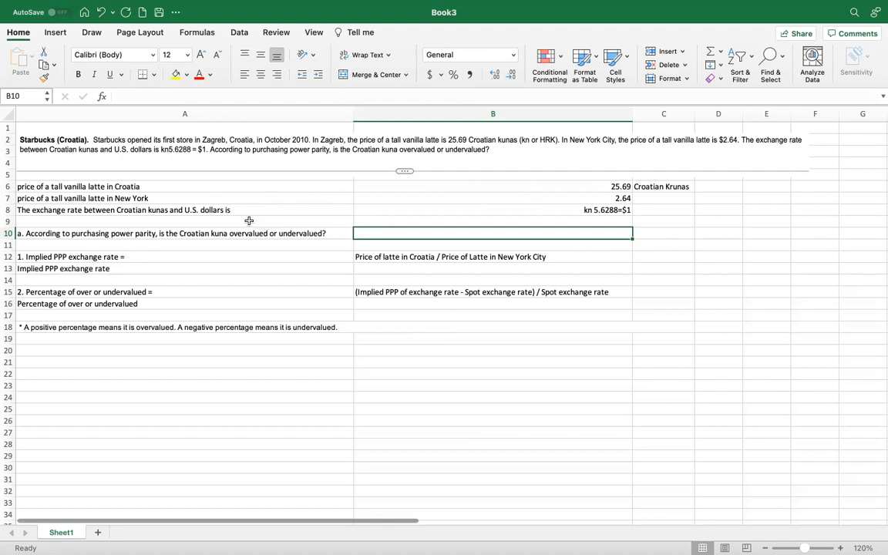
mouse_move(369, 206)
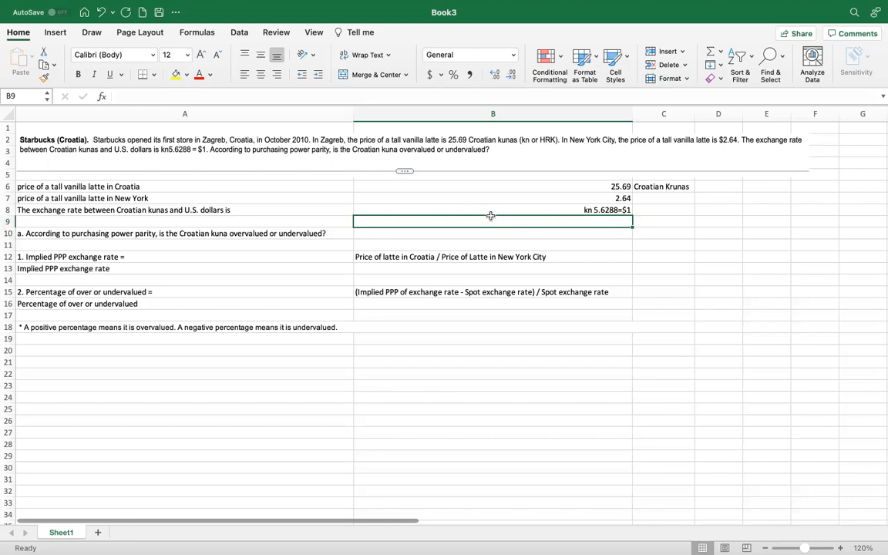
mouse_move(223, 239)
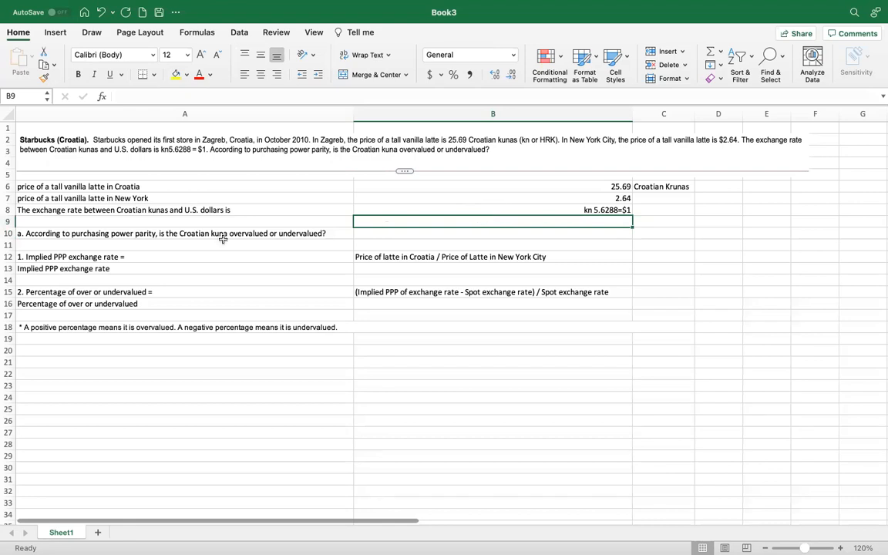
mouse_move(172, 265)
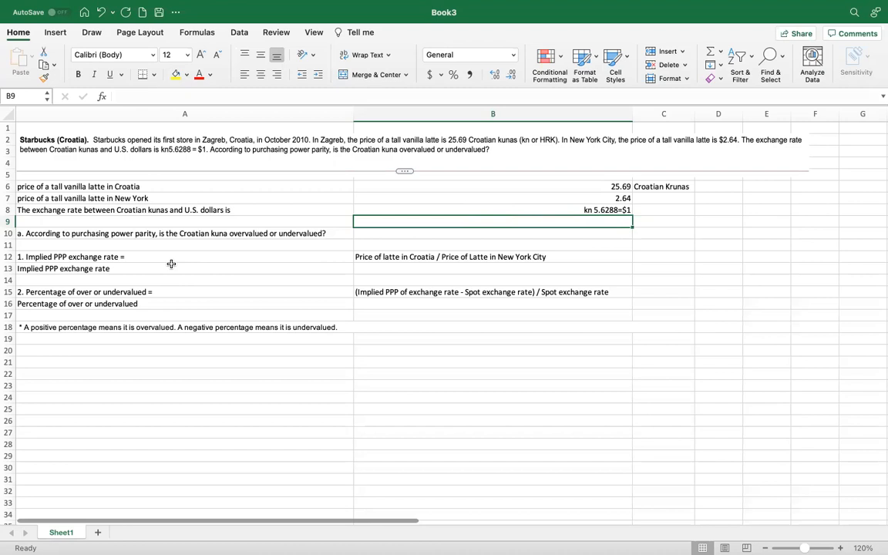
mouse_move(358, 266)
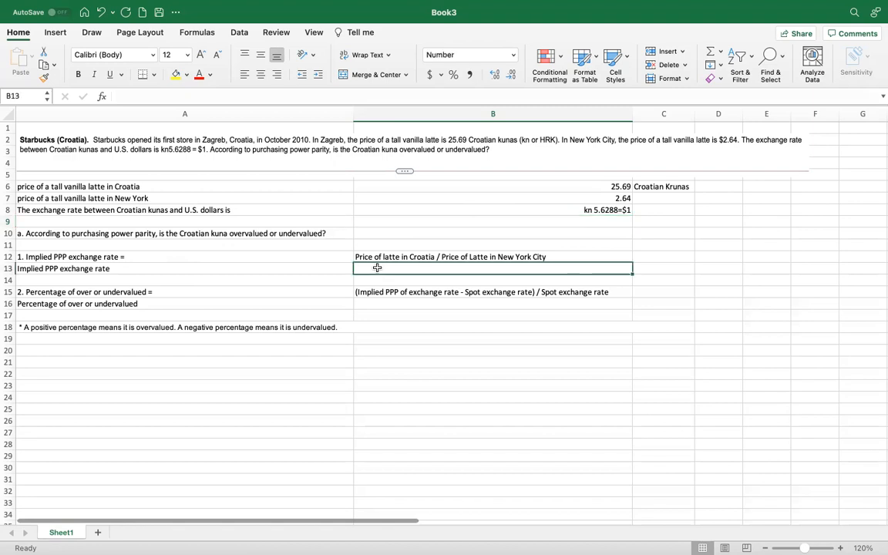
type("=")
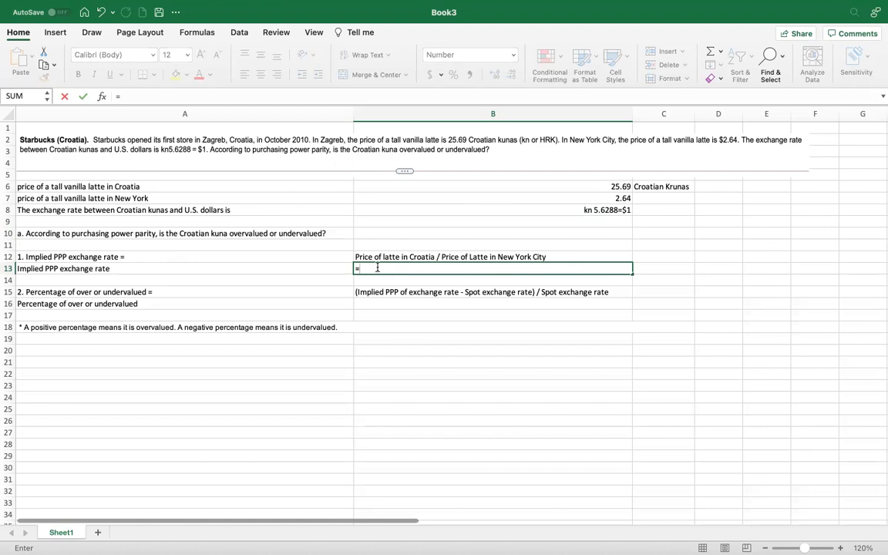
type("25.69/")
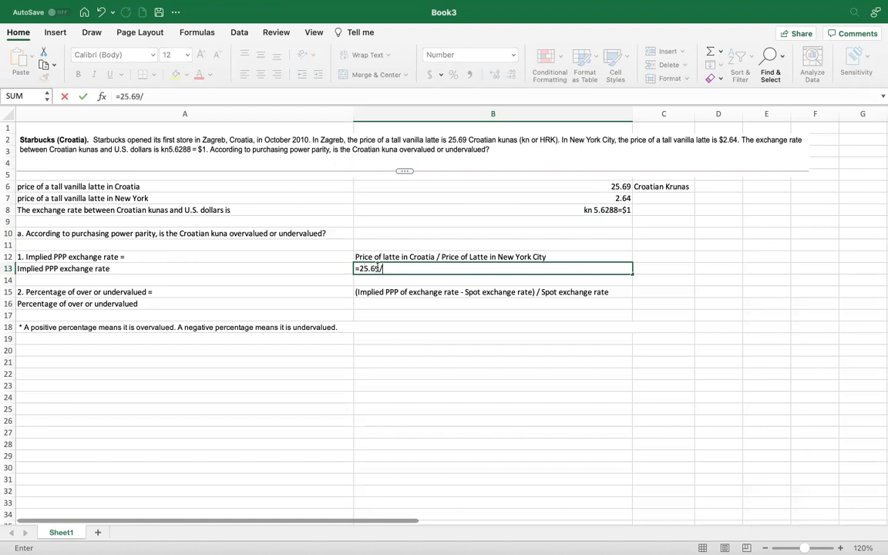
type("2")
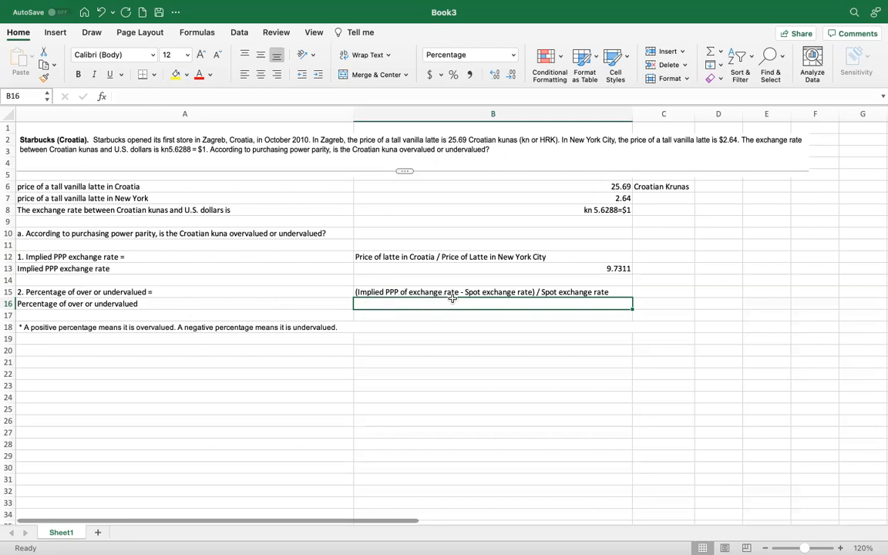
mouse_move(456, 299)
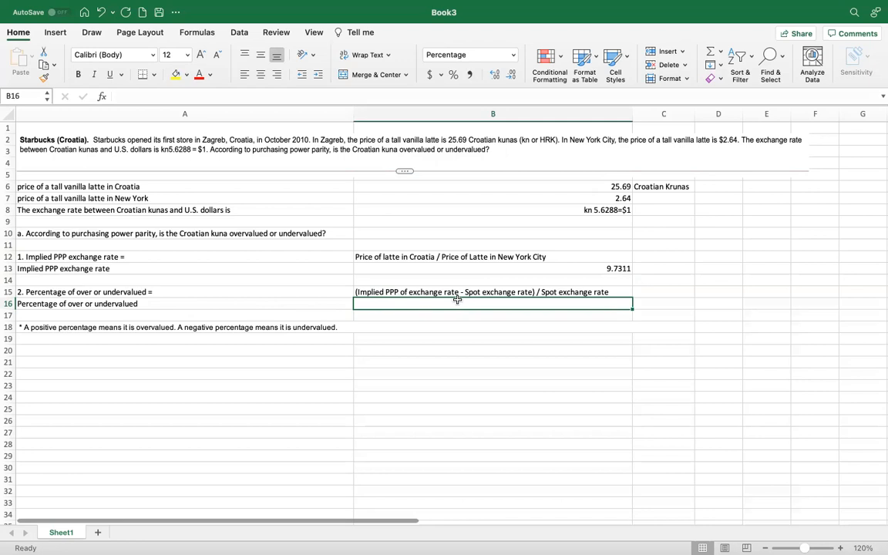
mouse_move(478, 299)
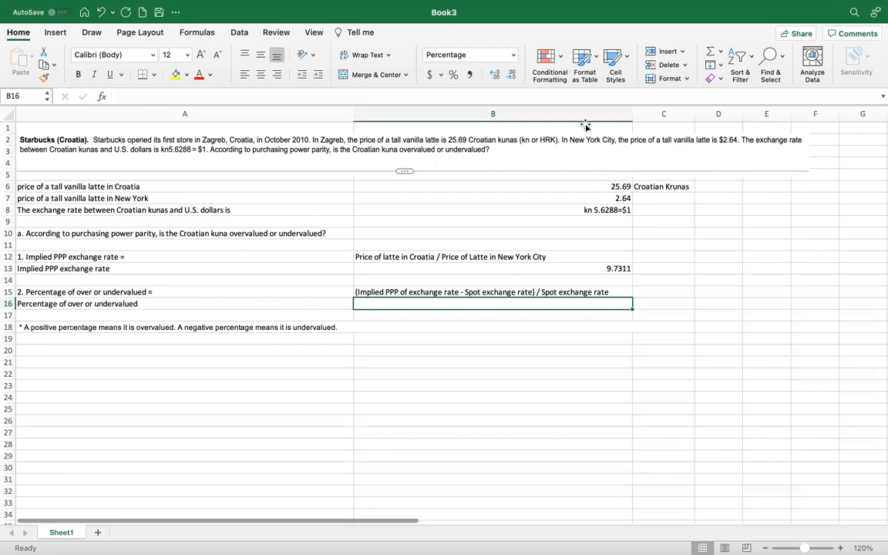
mouse_move(668, 53)
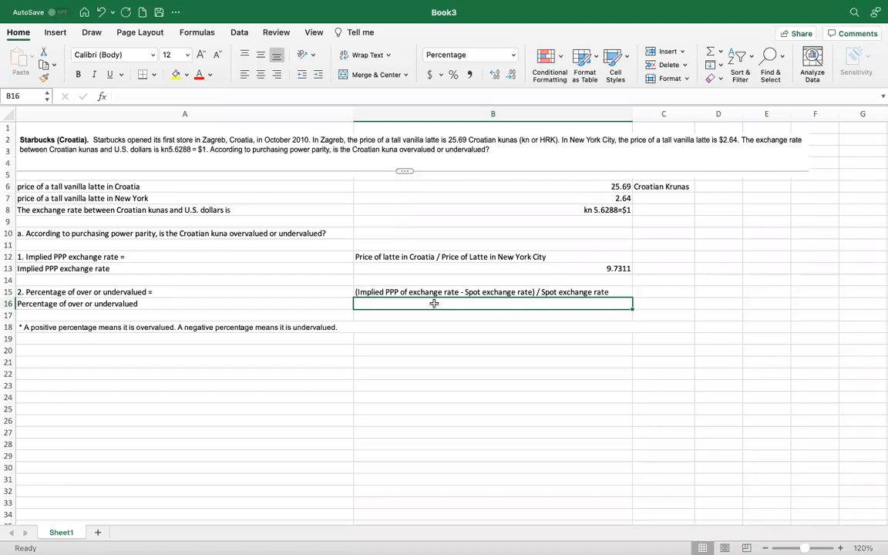
type("=")
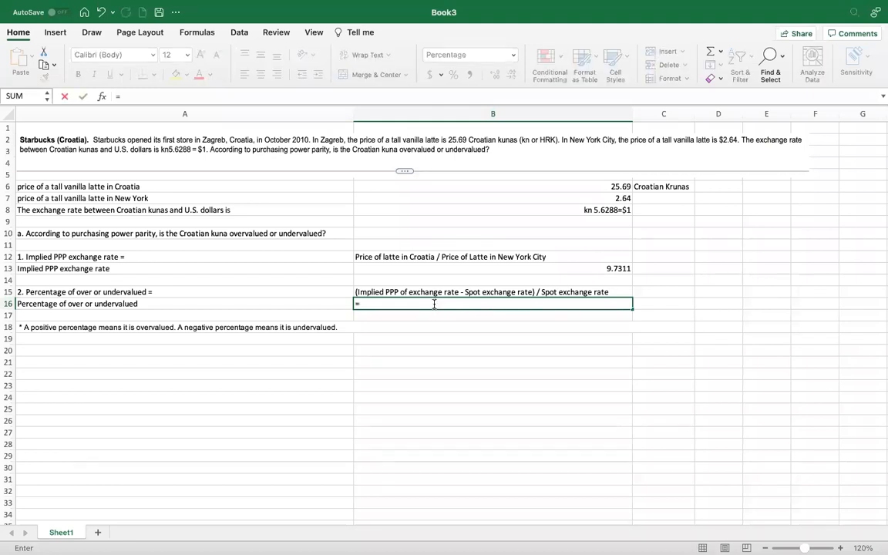
type("(9")
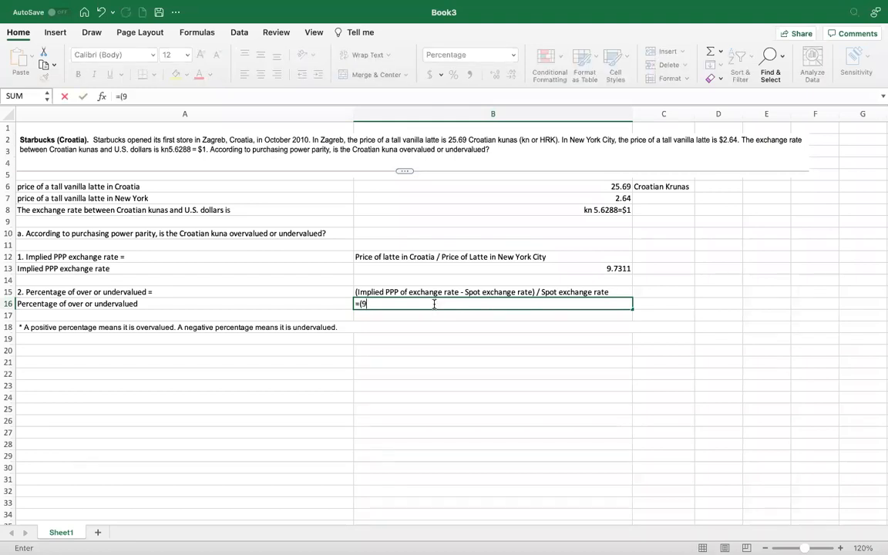
type(".731")
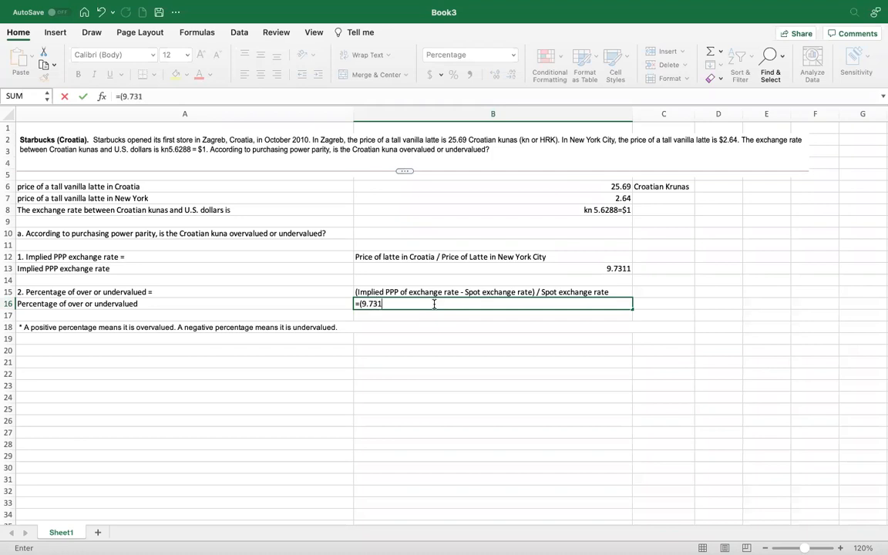
type("1-")
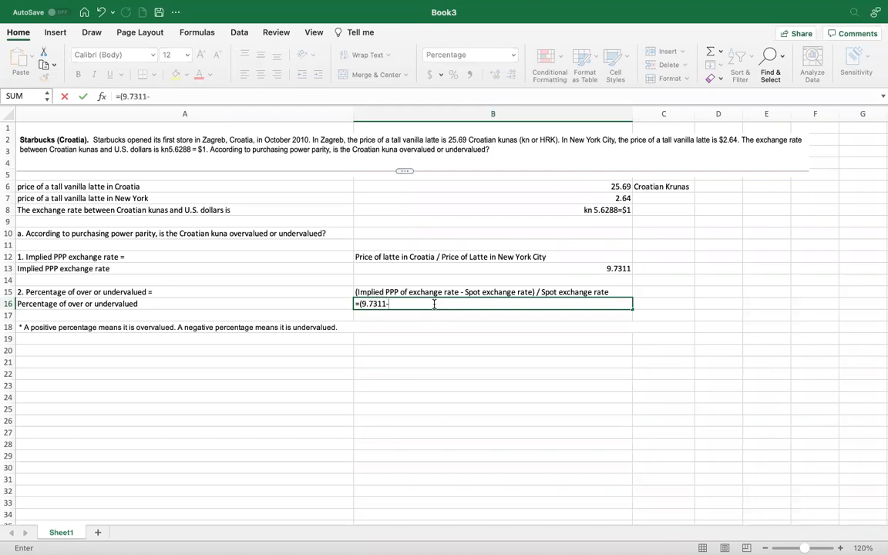
type("5.6288")
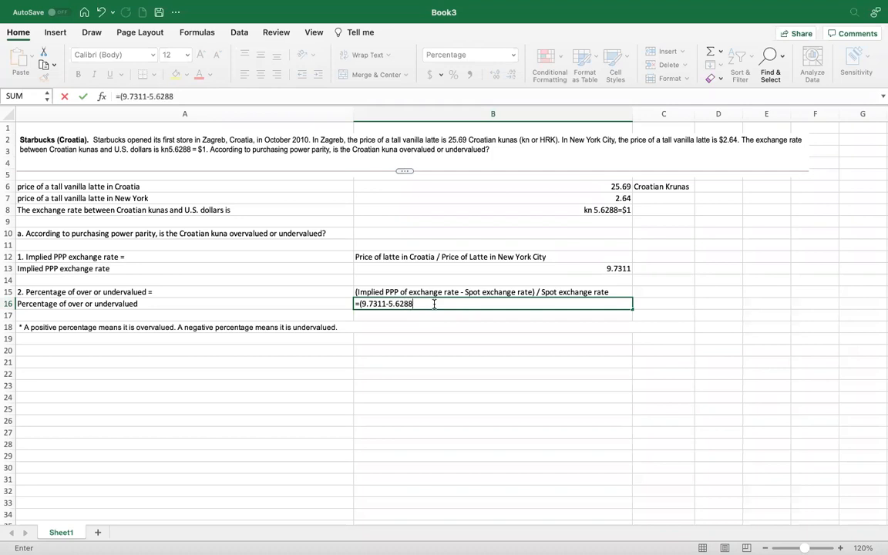
type(")/")
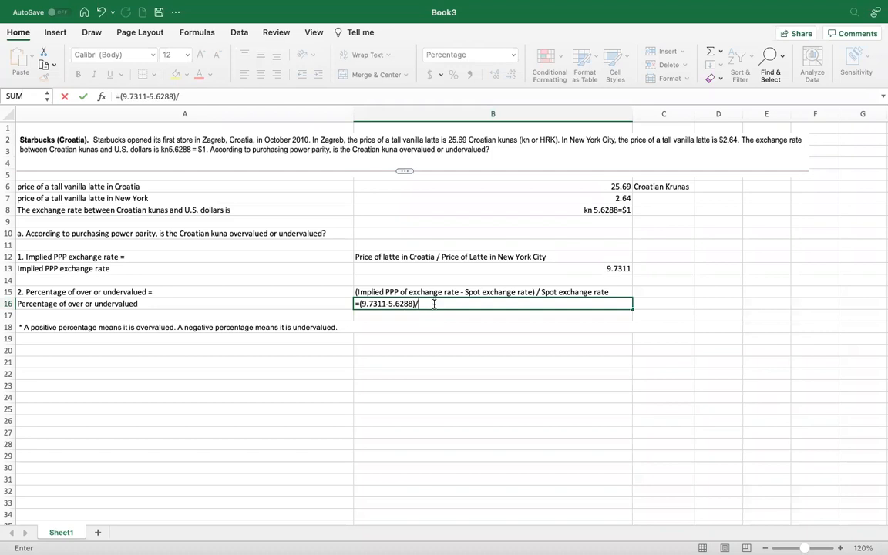
type("5.6")
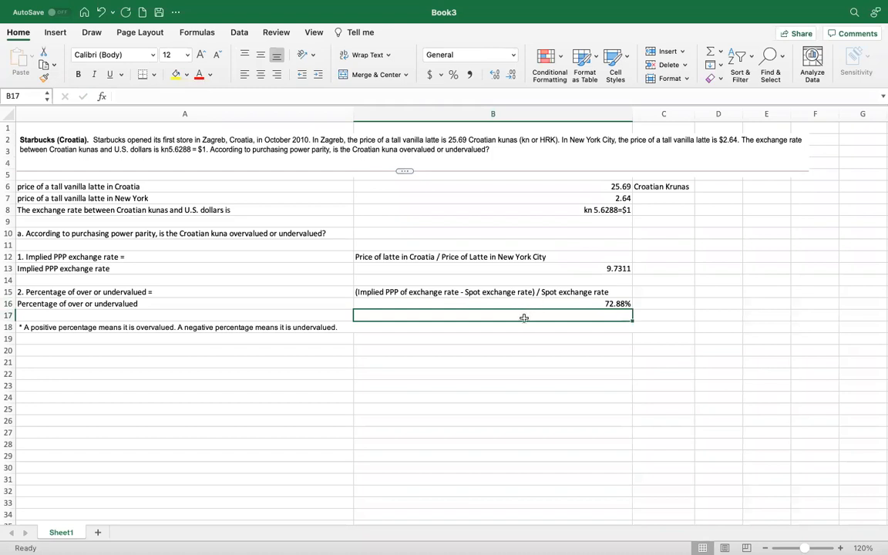
mouse_move(515, 316)
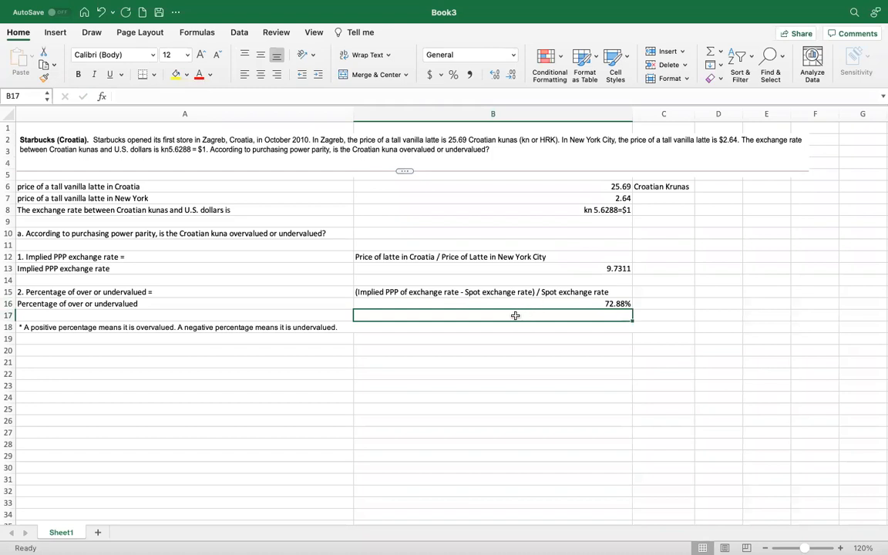
mouse_move(545, 307)
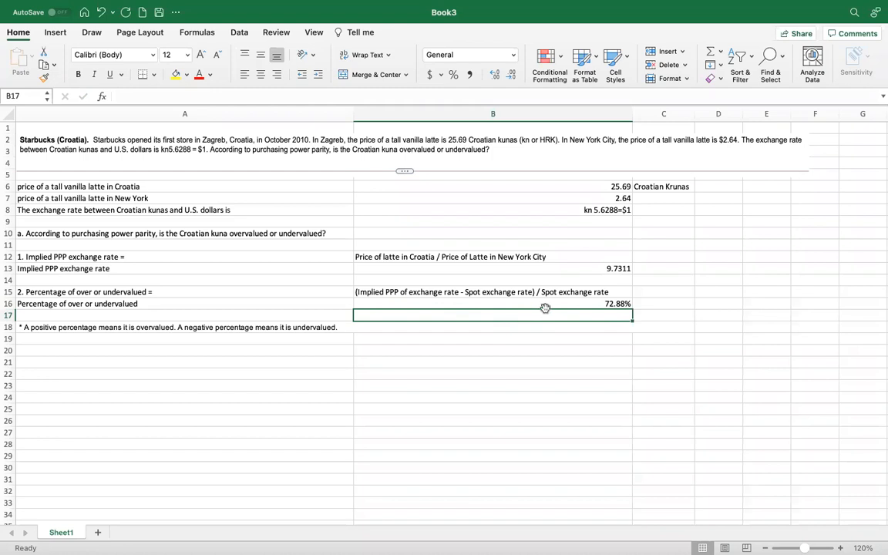
mouse_move(161, 353)
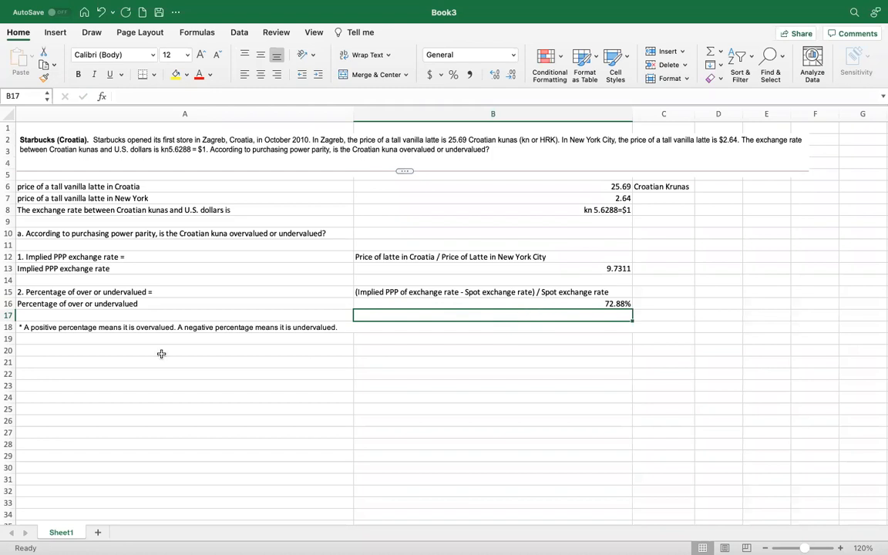
mouse_move(29, 342)
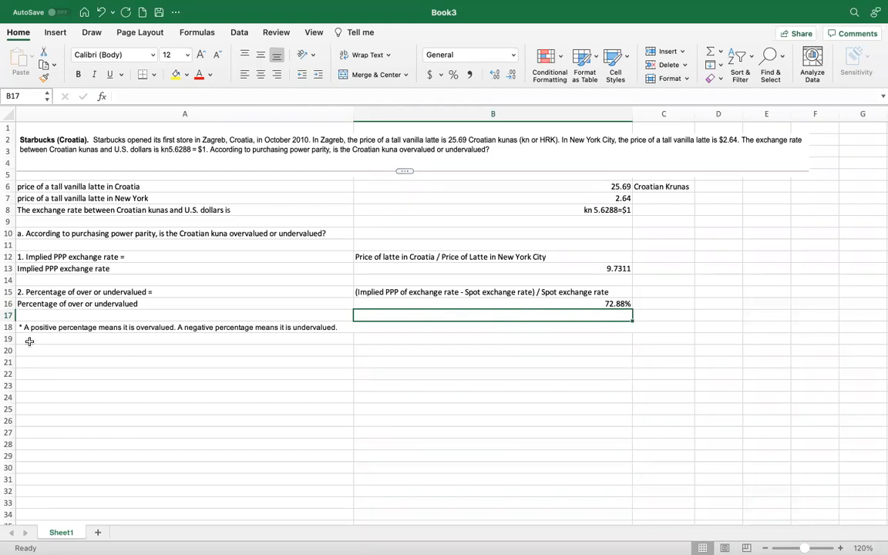
mouse_move(126, 342)
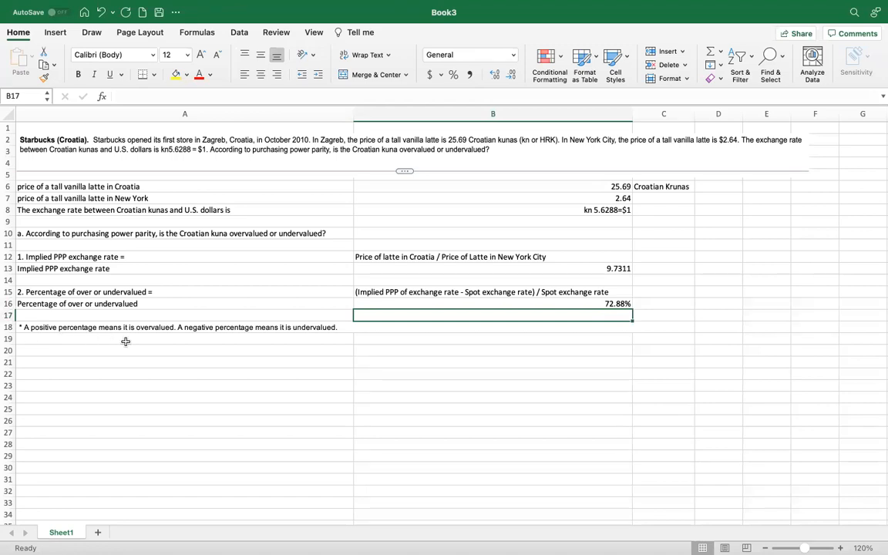
mouse_move(153, 338)
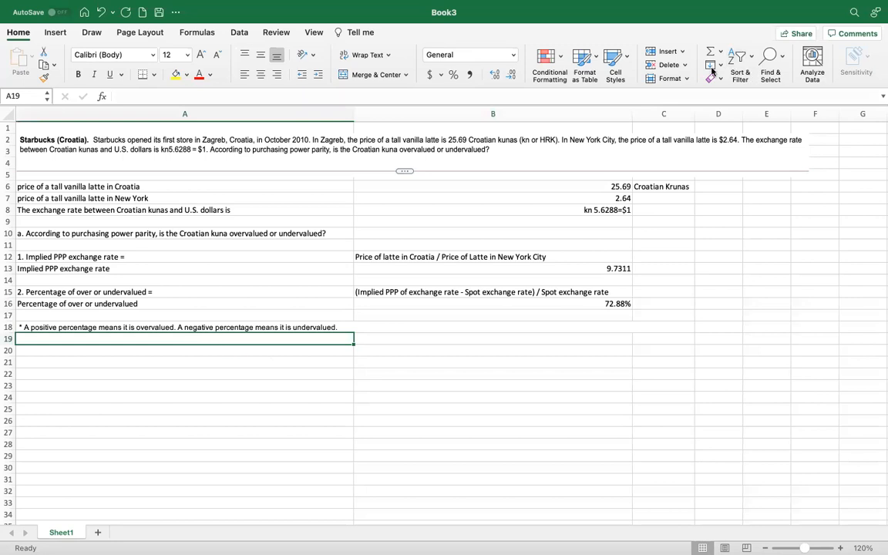
mouse_move(659, 24)
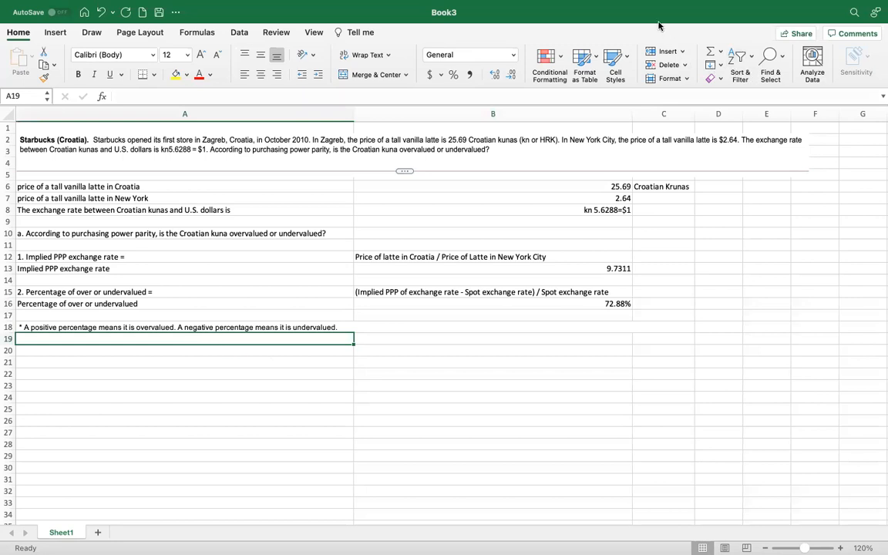